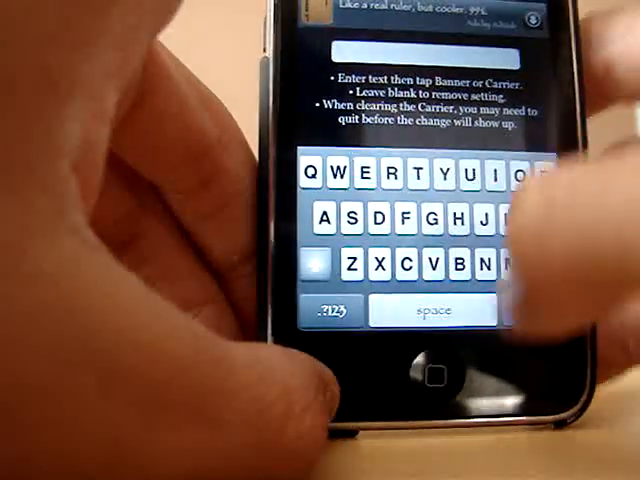
# Step: Enter custom carrier banner text starting with 'P' in the Carrier/Banner tweak
pyautogui.write('P')
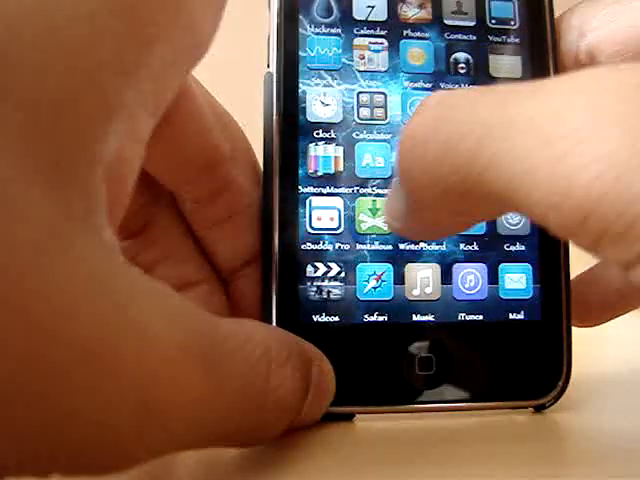
# Step: Launch FontSwap from the home screen to reach its LockClock Fonts list
pyautogui.click(375, 155)
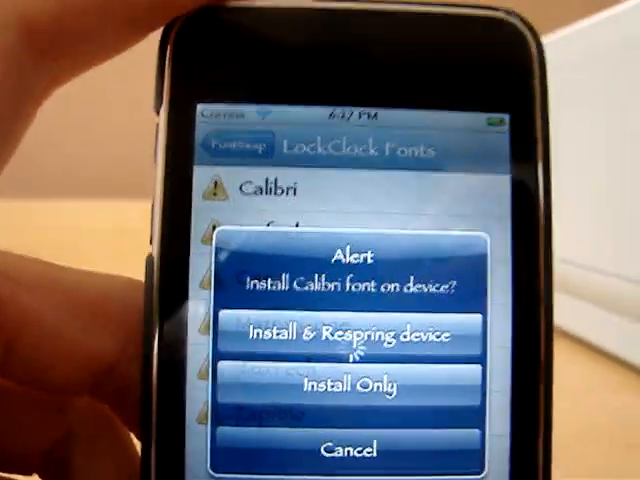
# Step: Confirm 'Install & Respring device' to apply Calibri as the lock clock font
pyautogui.click(350, 333)
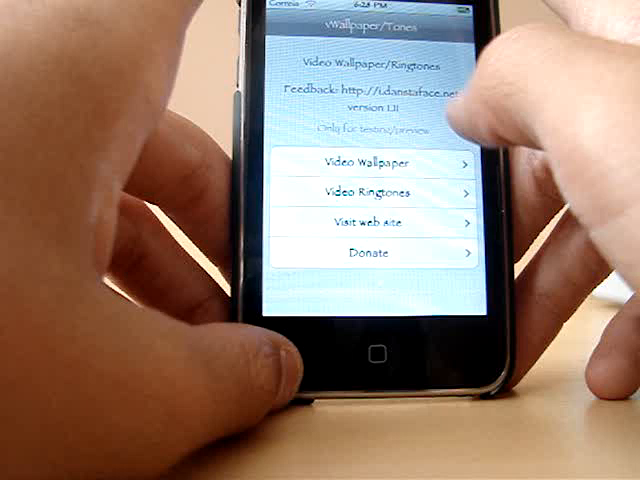
# Step: Download Theliel_Matrix.mp4 from the Video Wallpaper download list
pyautogui.click(375, 162)
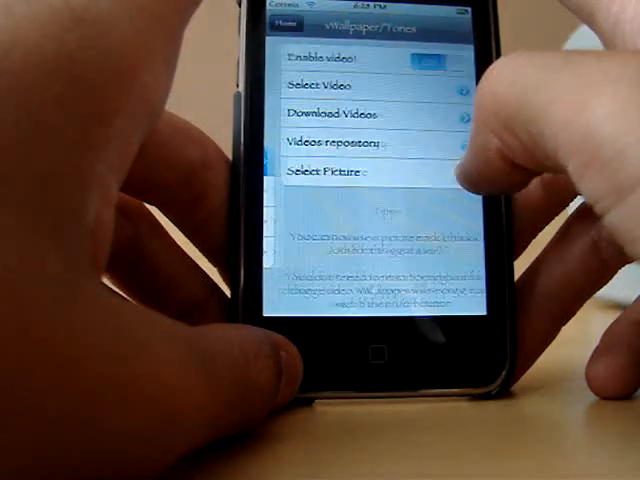
pyautogui.click(320, 86)
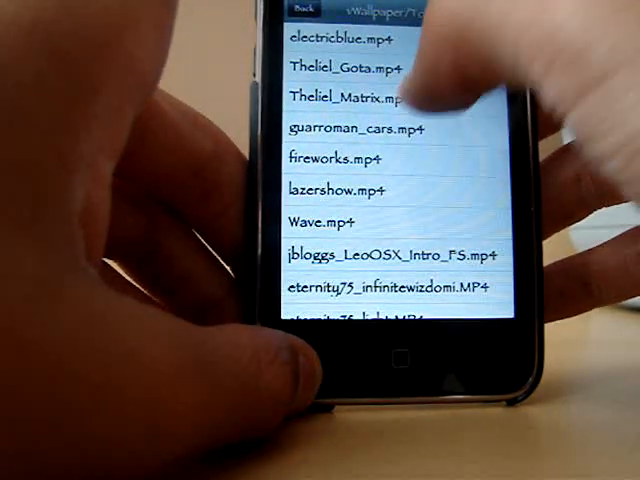
pyautogui.click(360, 98)
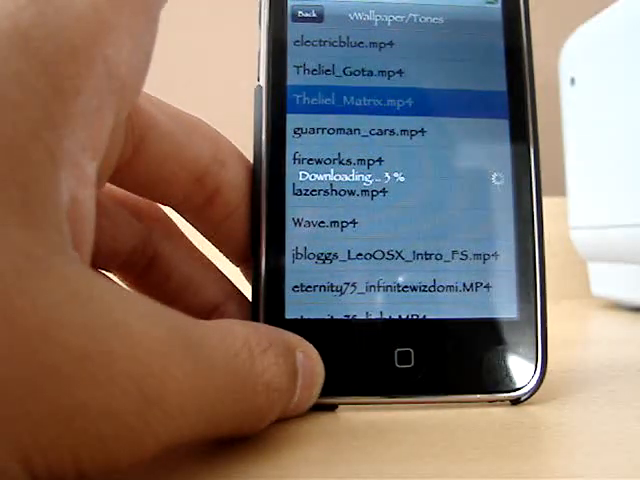